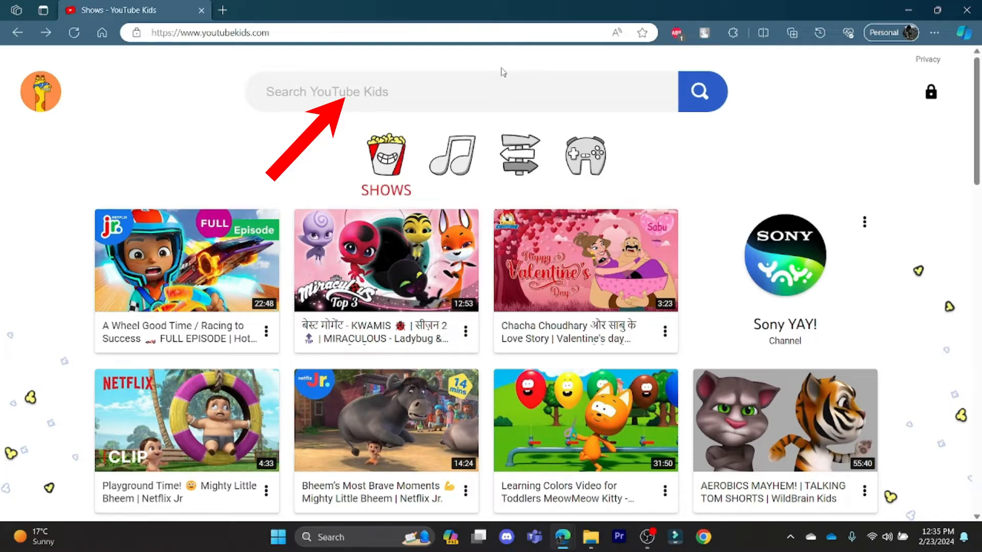
- Search 'cocomelon', enter the Cocomelon - Nursery Rhymes channel, and bring up its options menu
{"action": "type", "text": "coc"}
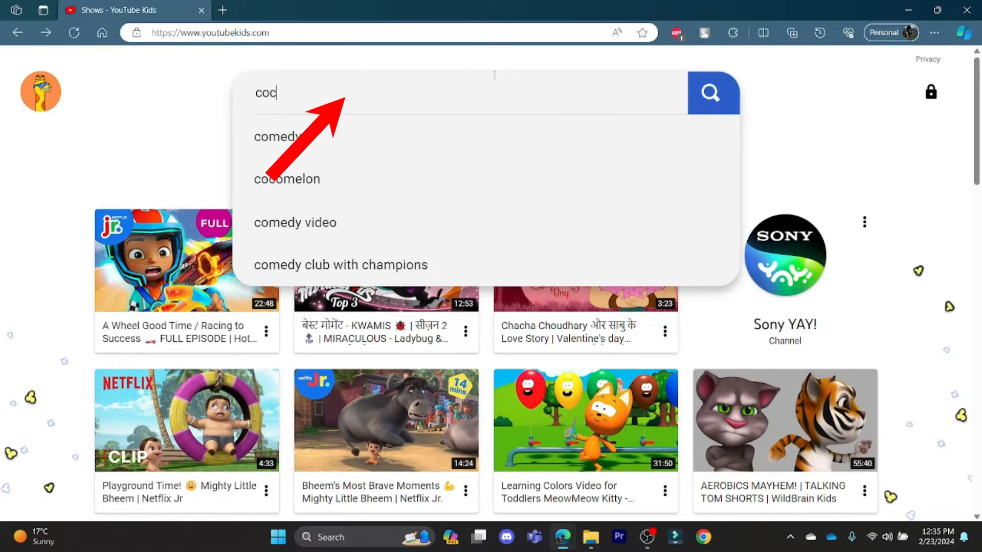
{"action": "left_click", "coordinate": [287, 179]}
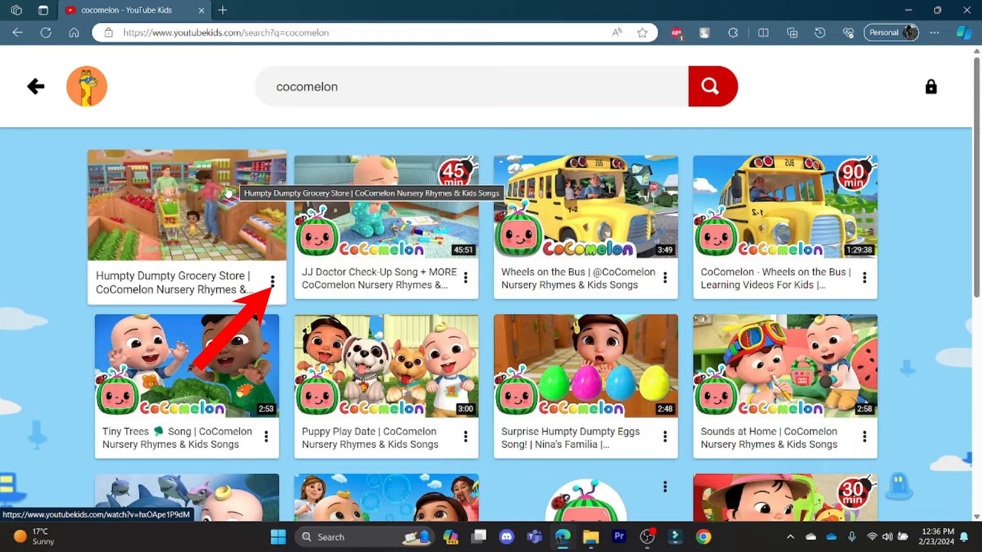
{"action": "left_click", "coordinate": [186, 206]}
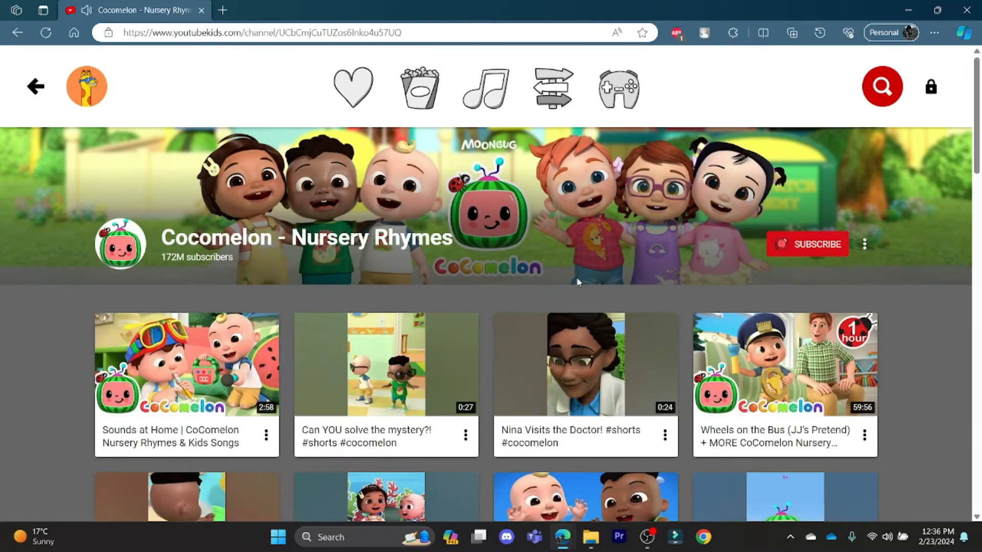
{"action": "left_click", "coordinate": [864, 244]}
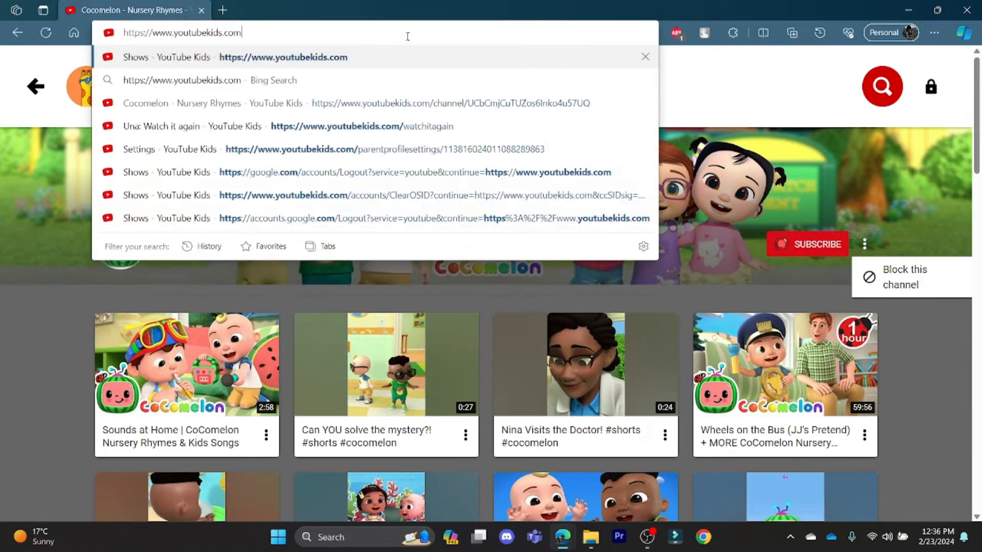
{"action": "key", "text": "Enter"}
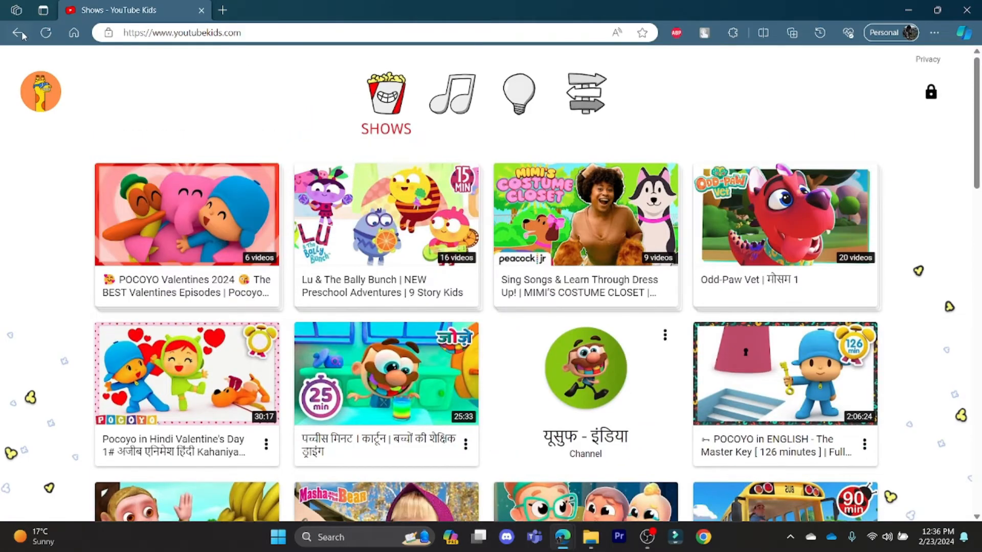
{"action": "left_click", "coordinate": [584, 368]}
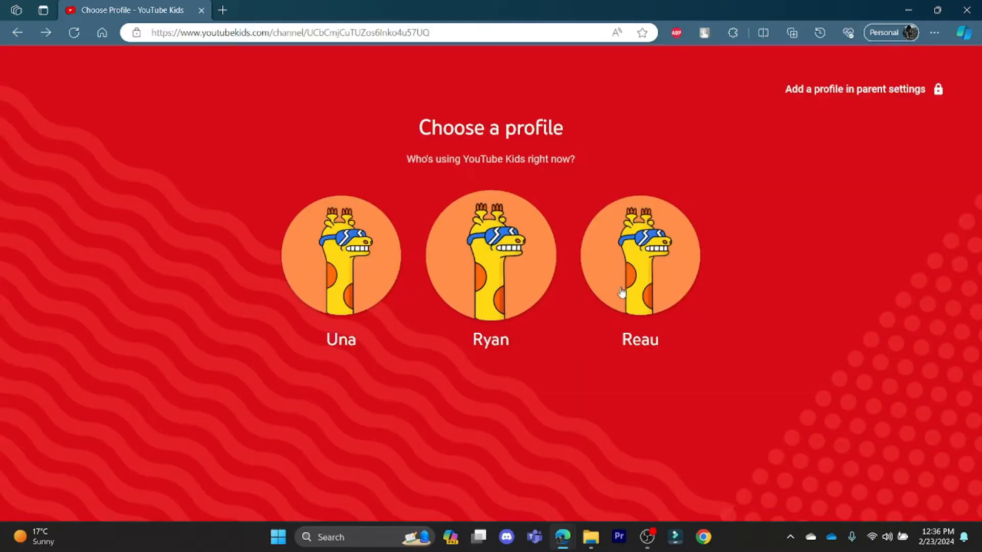
{"action": "left_click", "coordinate": [639, 254]}
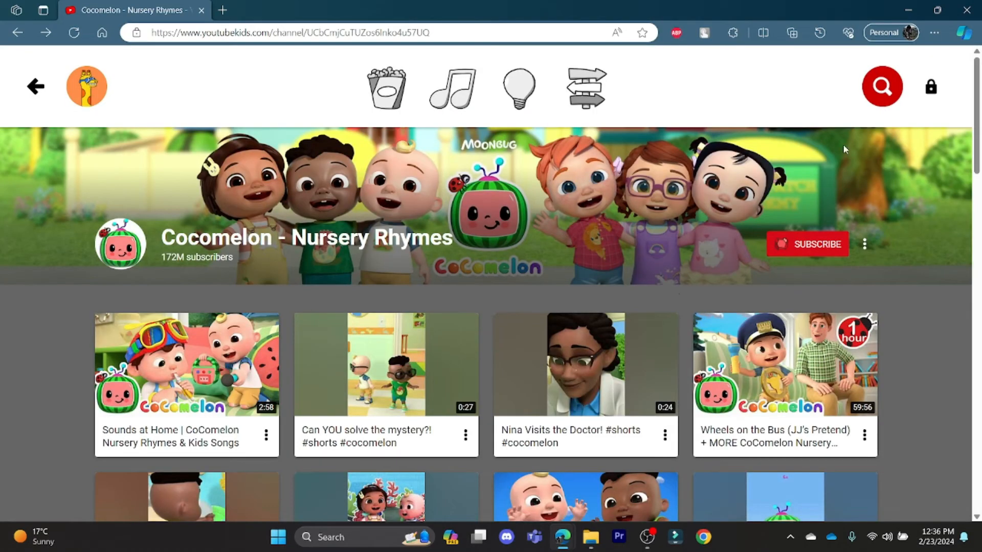
- Search 'coco' and go to the Cocomelon - Nursery Rhymes channel page
{"action": "type", "text": "c"}
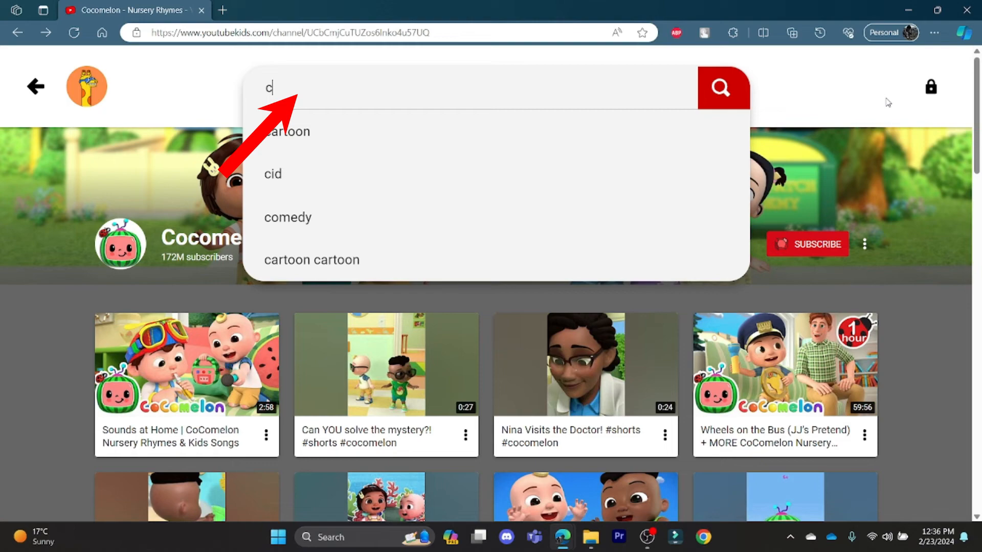
{"action": "type", "text": "oco"}
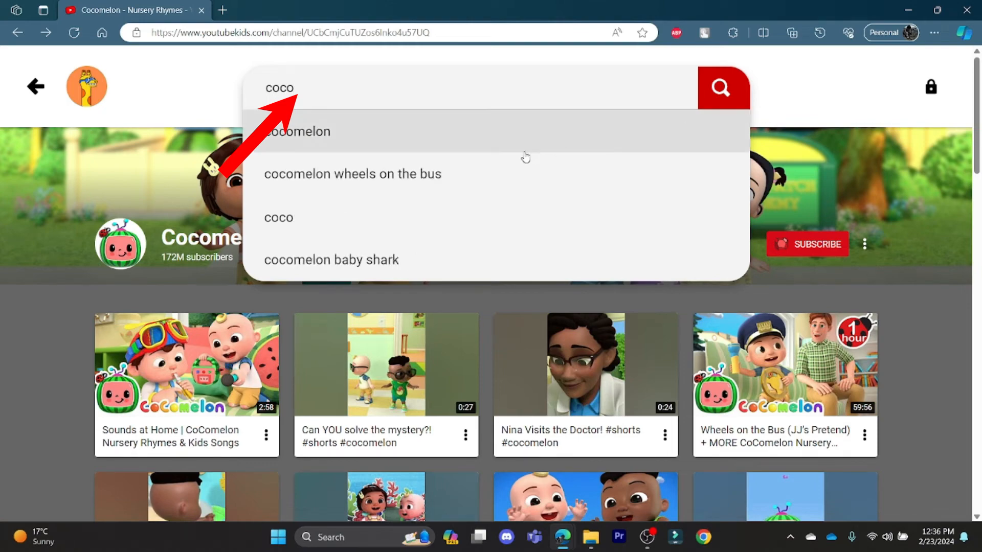
{"action": "left_click", "coordinate": [298, 131]}
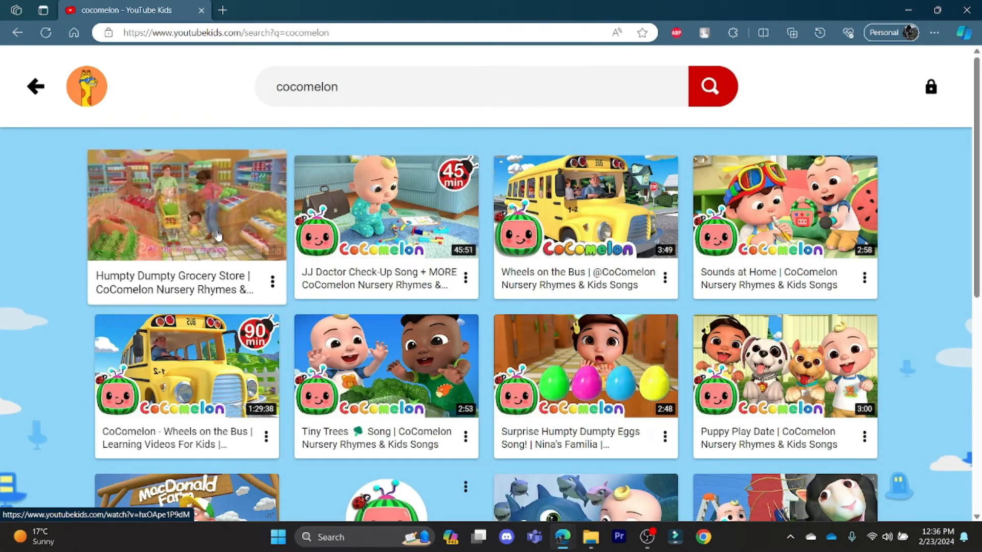
{"action": "left_click", "coordinate": [186, 205]}
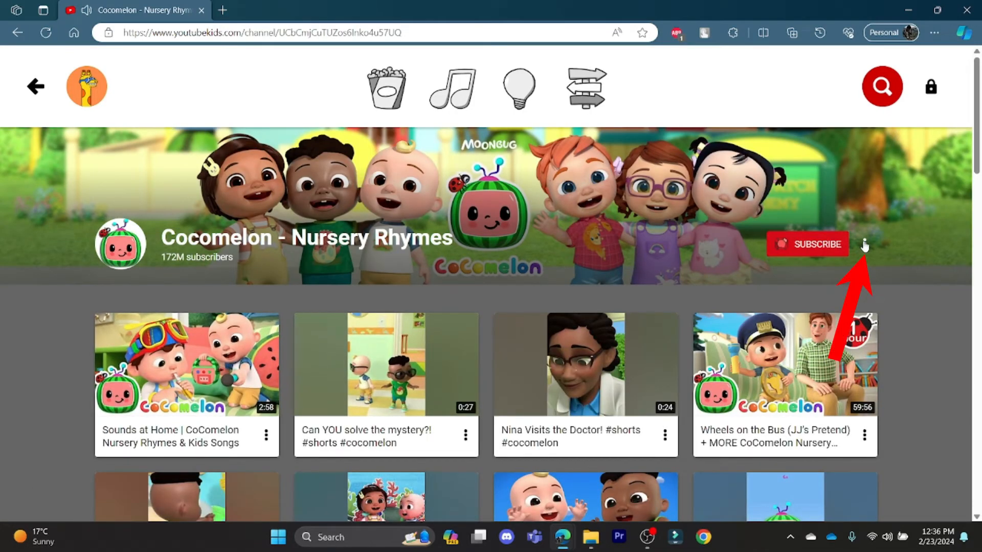
- Block the Cocomelon channel from its options menu, then undo the block
{"action": "left_click", "coordinate": [864, 244]}
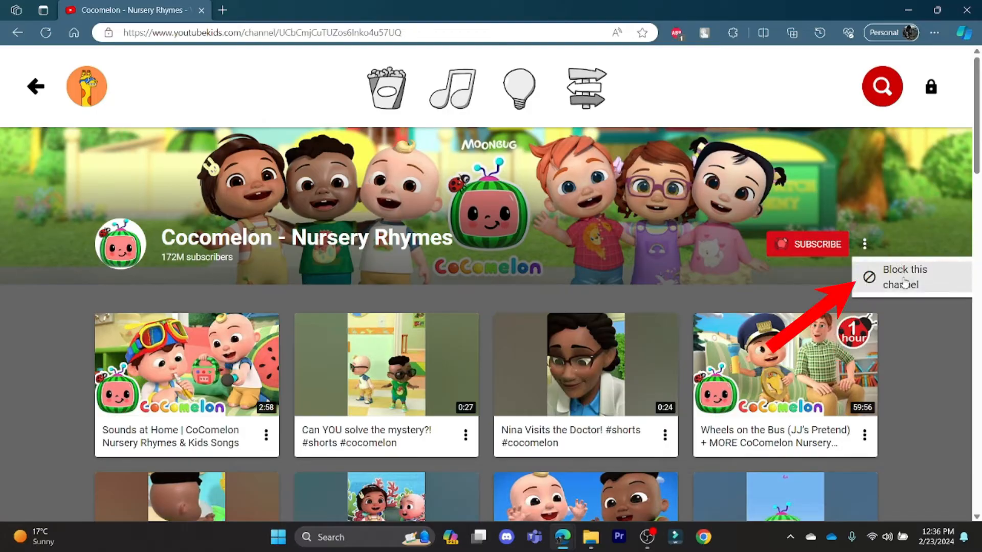
{"action": "left_click", "coordinate": [902, 276]}
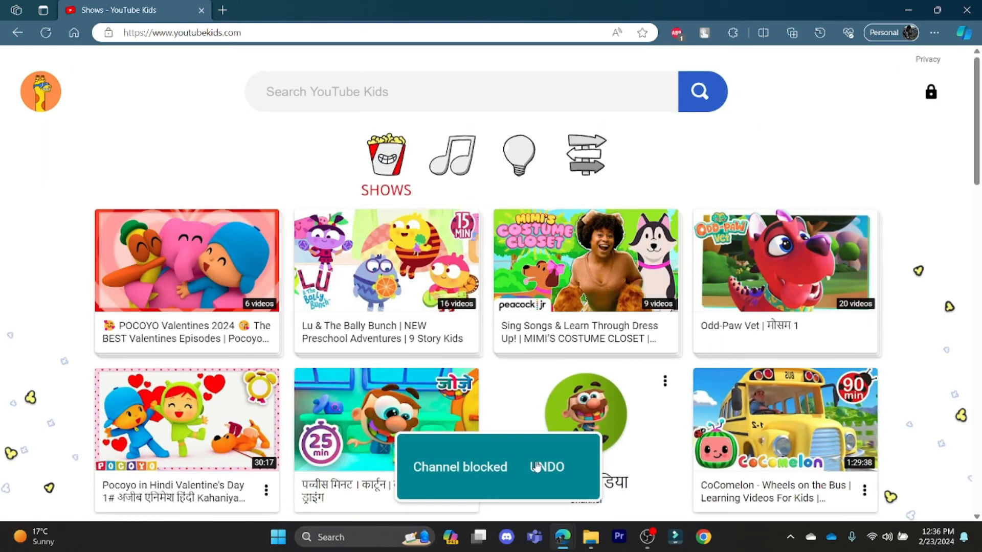
{"action": "left_click", "coordinate": [546, 467]}
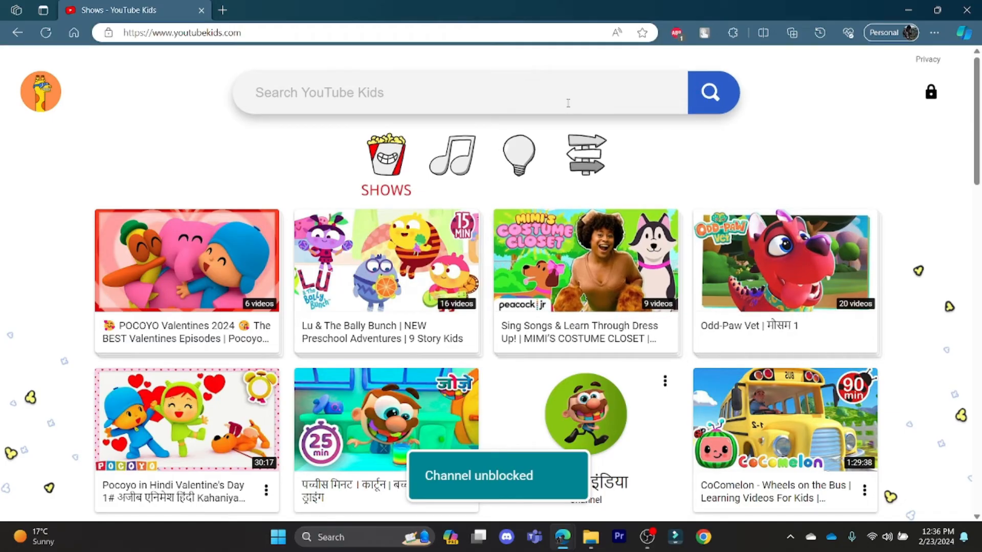
- Look up cocomelon again and choose Block this channel from its options menu
{"action": "type", "text": "co"}
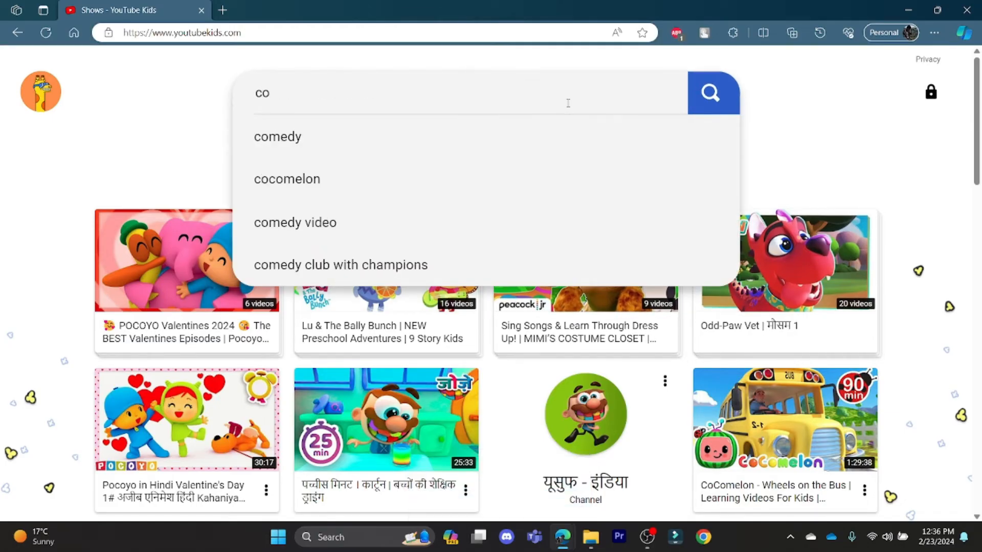
{"action": "left_click", "coordinate": [286, 179]}
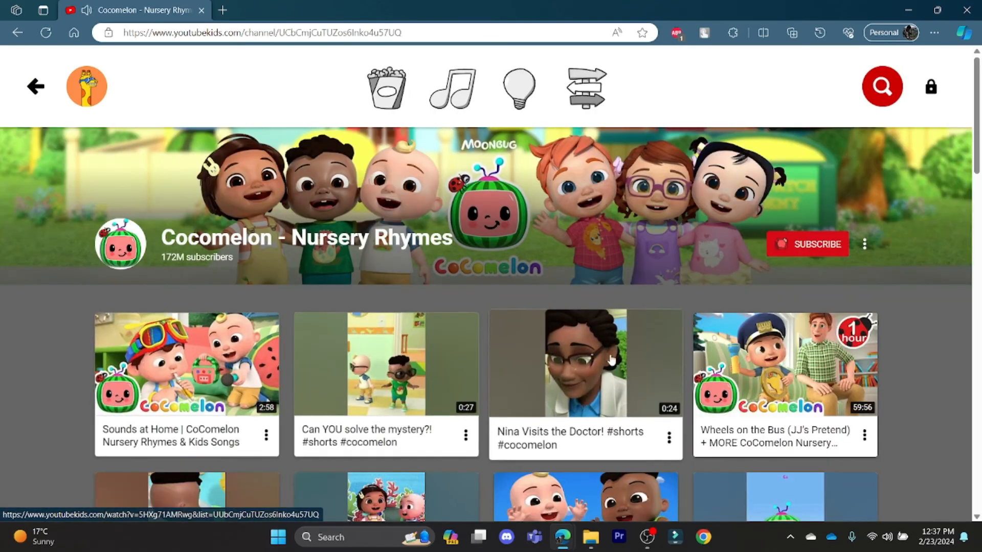
{"action": "left_click", "coordinate": [863, 244]}
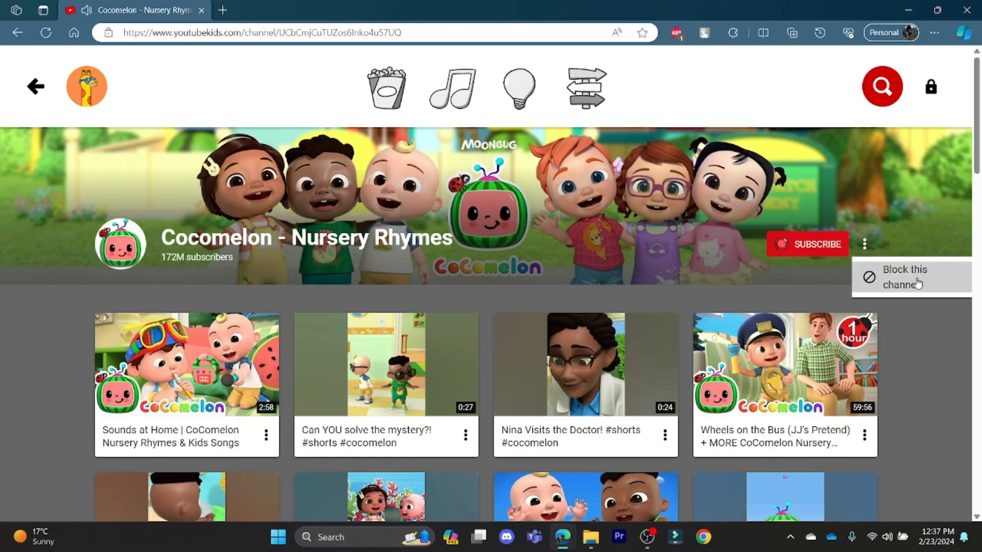
{"action": "left_click", "coordinate": [904, 277]}
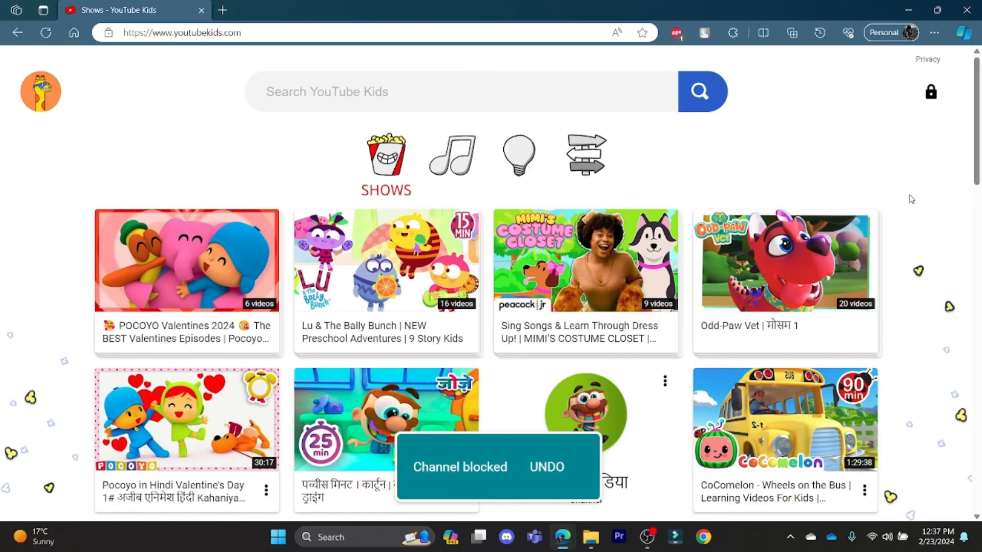